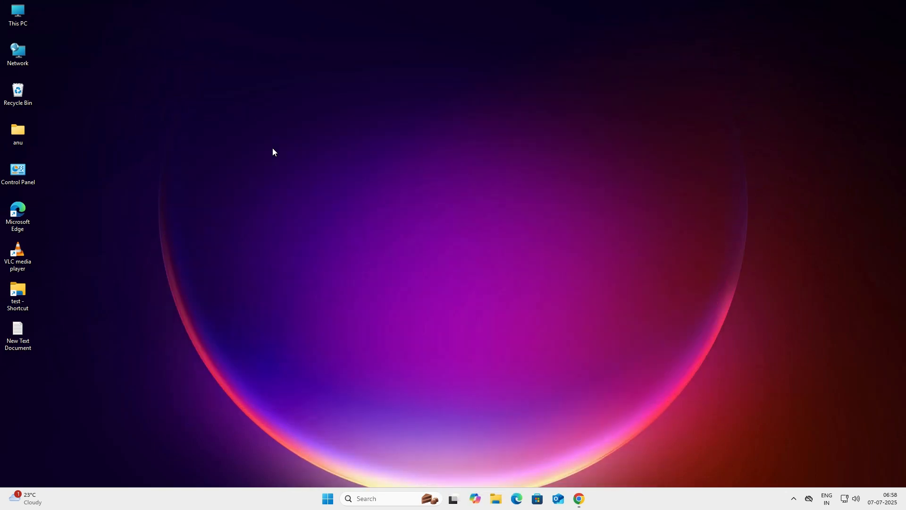
{"action": "mouse_move", "coordinate": [643, 359]}
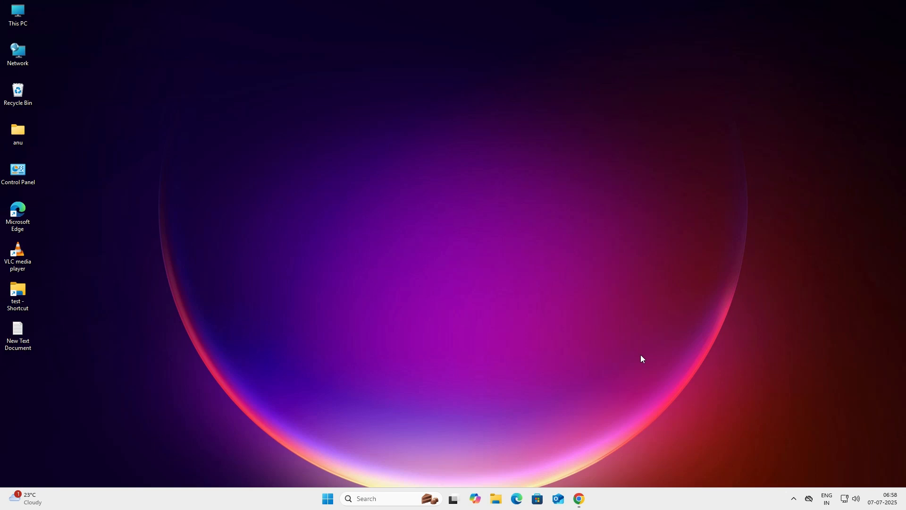
{"action": "mouse_move", "coordinate": [617, 402]}
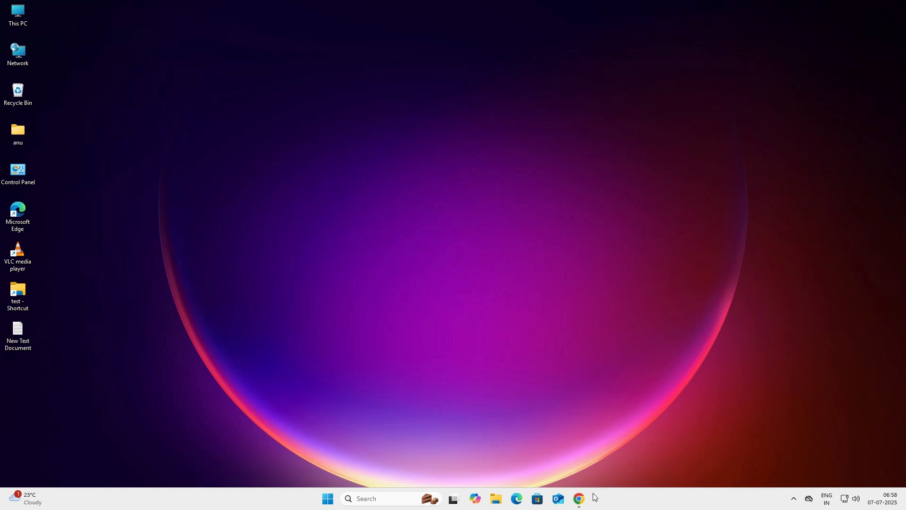
- Launch Chrome and open the support.hp.com driver page for the LaserJet Pro M1132 MFP
{"action": "left_click", "coordinate": [578, 503]}
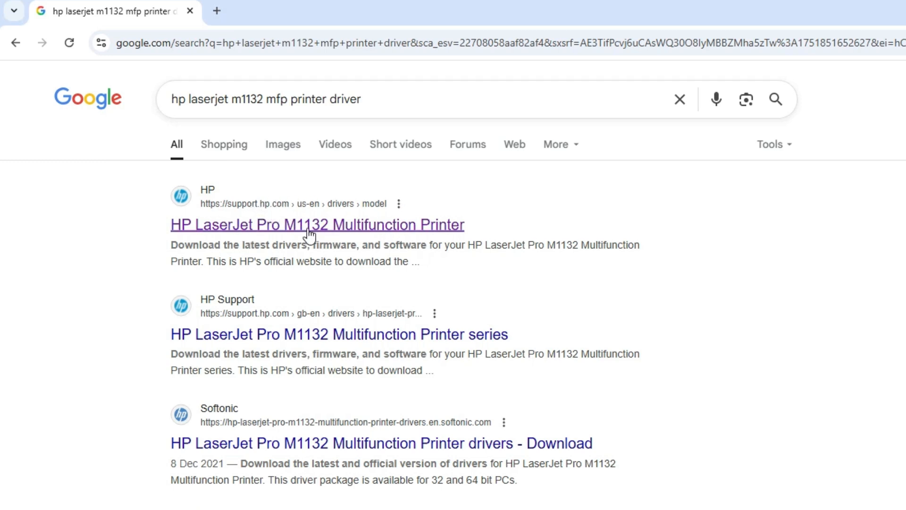
{"action": "left_click", "coordinate": [318, 225]}
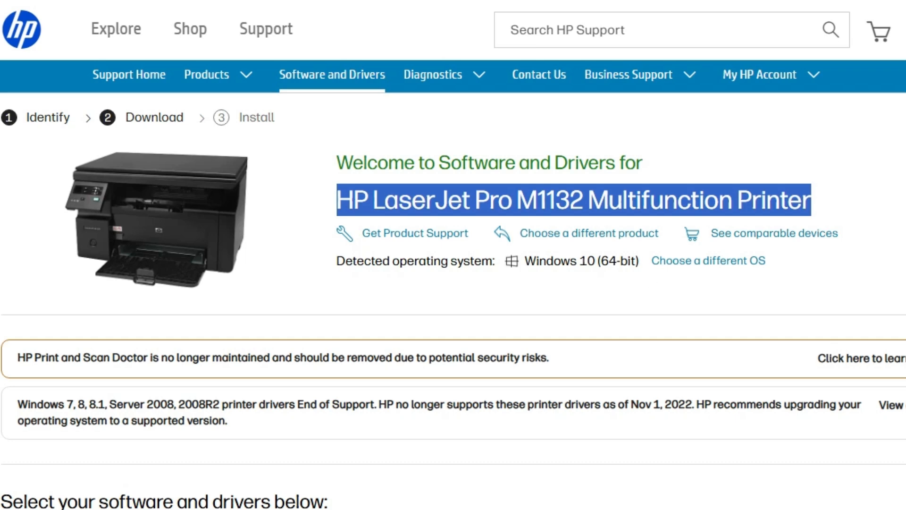
{"action": "scroll", "scroll_direction": "down", "scroll_amount": 3}
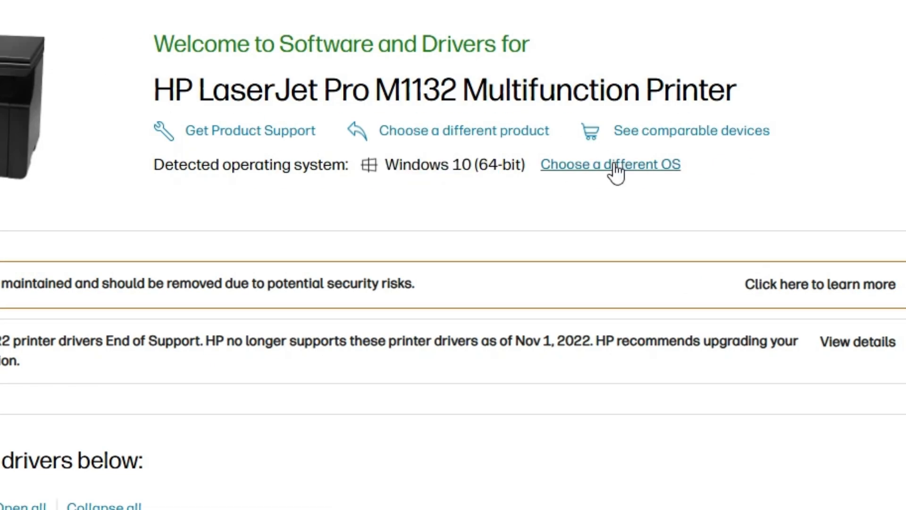
- Change the detected OS from Windows 10 (64-bit) to Windows 11 and update the driver listing
{"action": "left_click", "coordinate": [610, 164]}
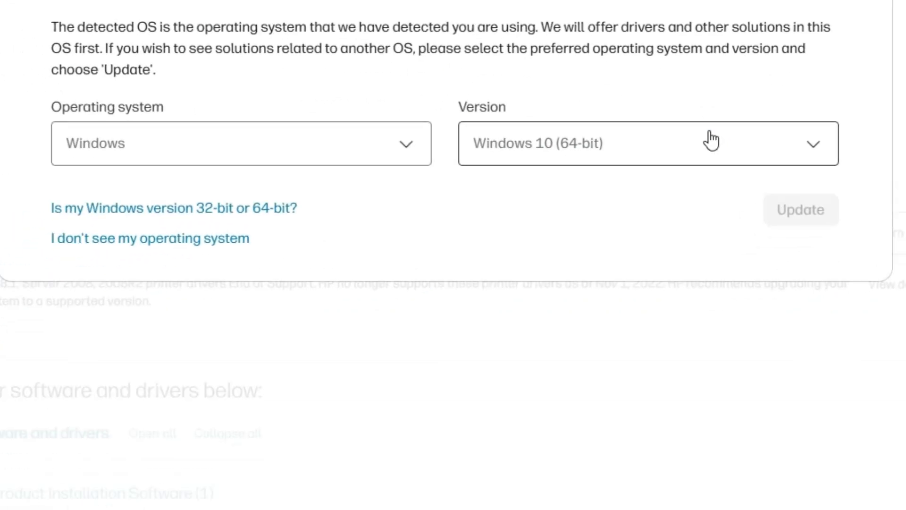
{"action": "left_click", "coordinate": [647, 143]}
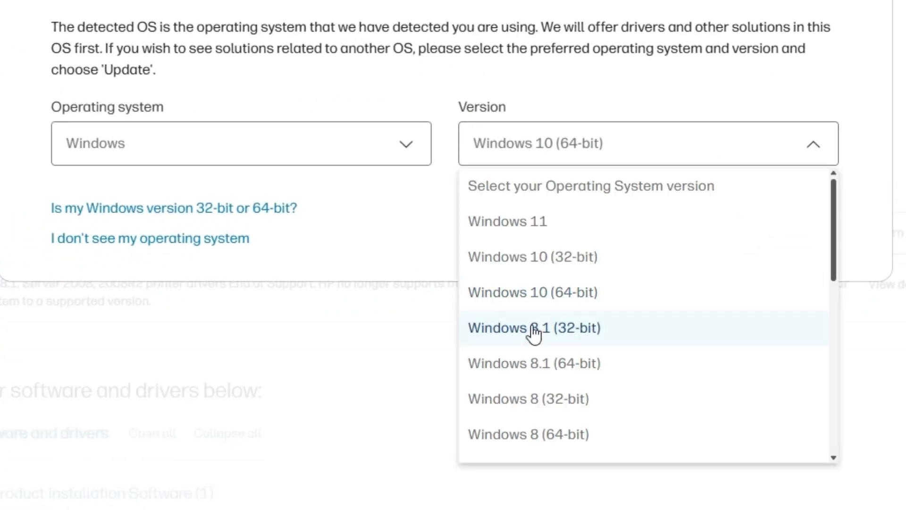
{"action": "mouse_move", "coordinate": [561, 297]}
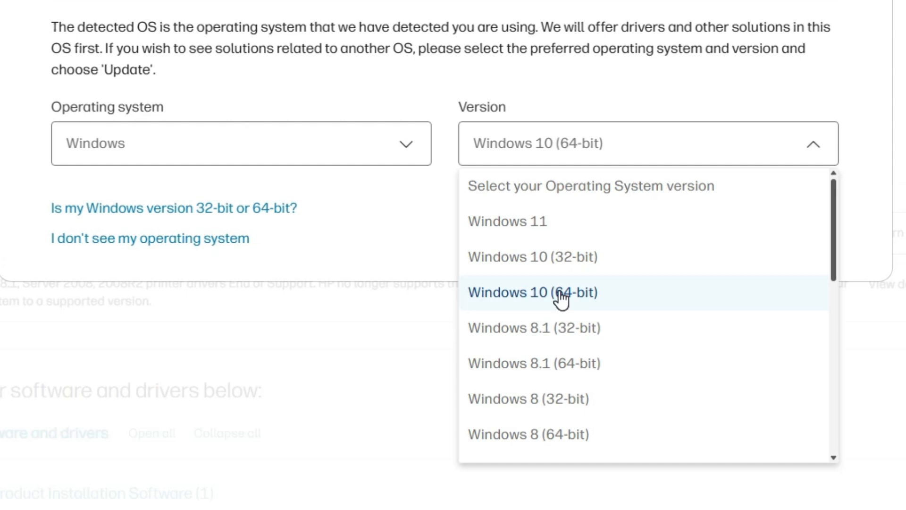
{"action": "mouse_move", "coordinate": [586, 301]}
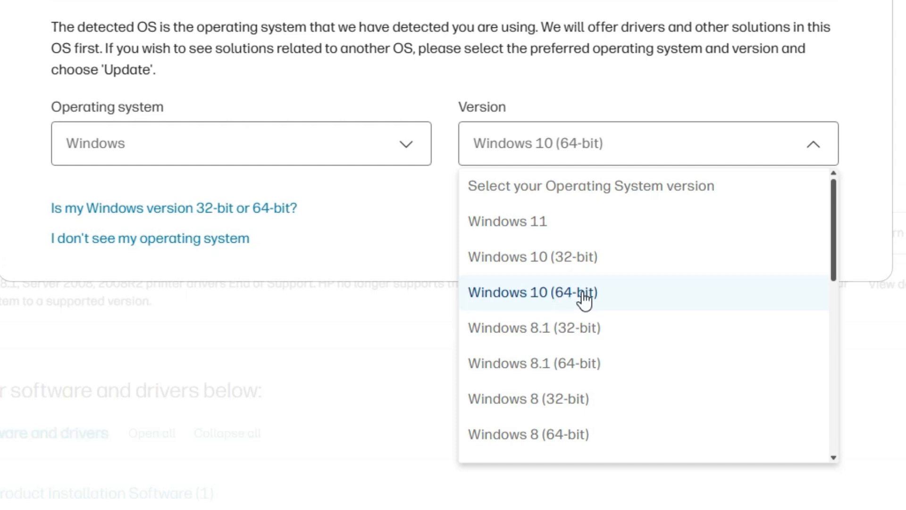
{"action": "left_click", "coordinate": [507, 221]}
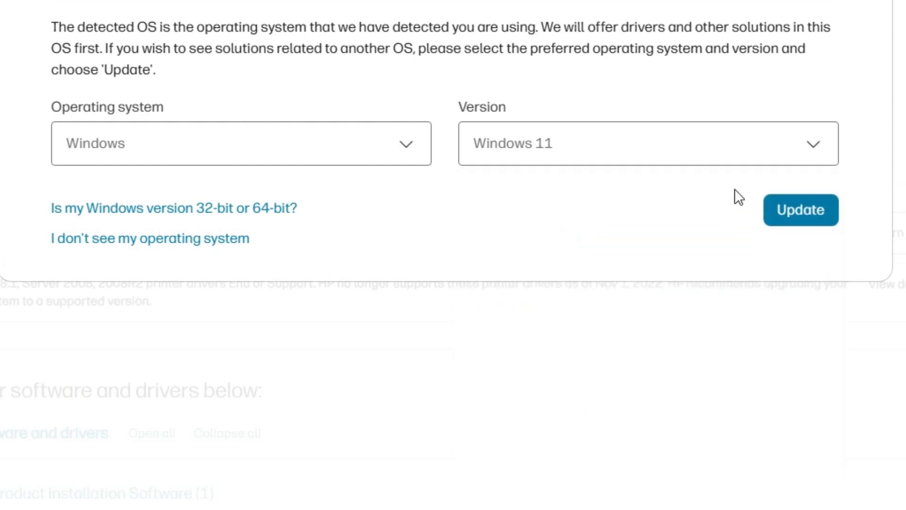
{"action": "left_click", "coordinate": [801, 209]}
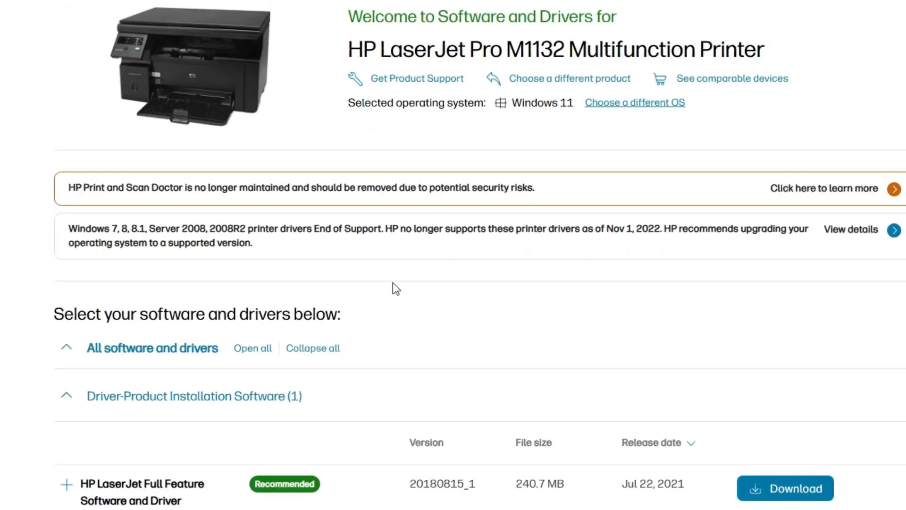
- Scroll down to the Driver-Product Installation Software section with the Full Feature Software and Driver
{"action": "scroll", "scroll_direction": "down", "scroll_amount": 3}
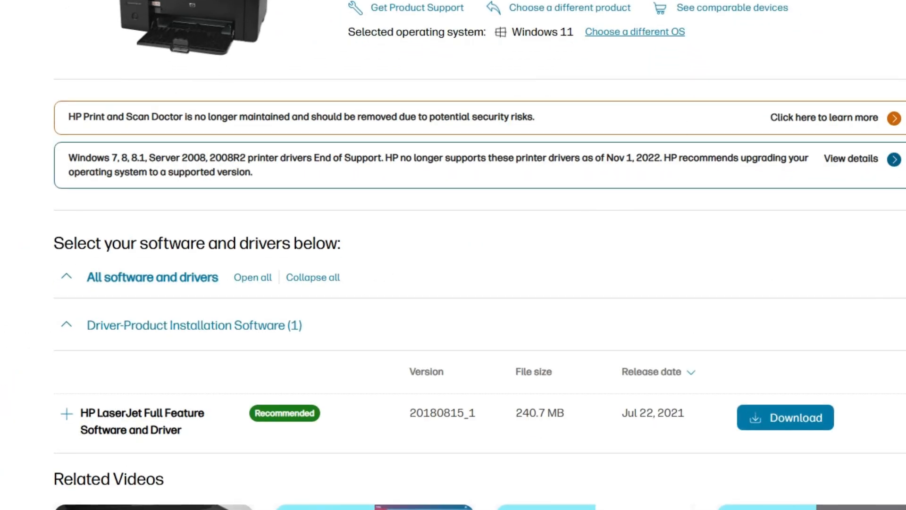
{"action": "scroll", "scroll_direction": "down", "scroll_amount": 3}
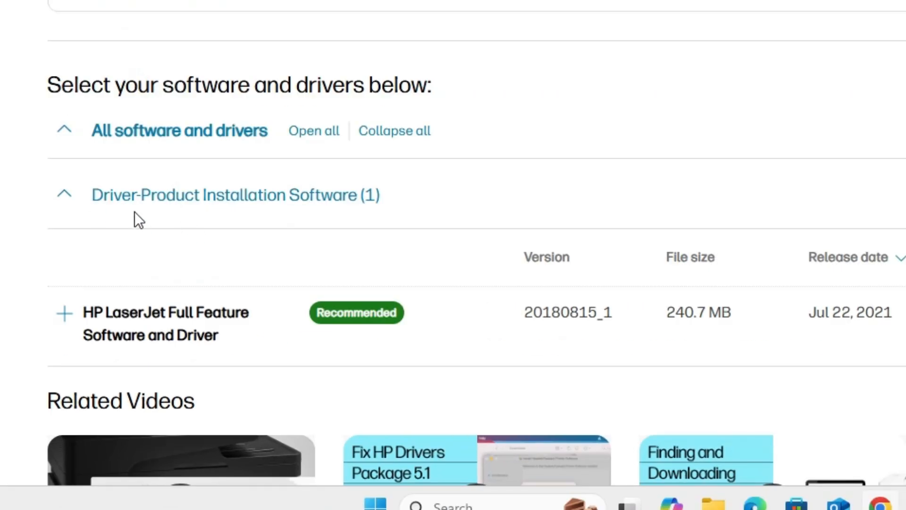
{"action": "scroll", "scroll_direction": "down", "scroll_amount": 3}
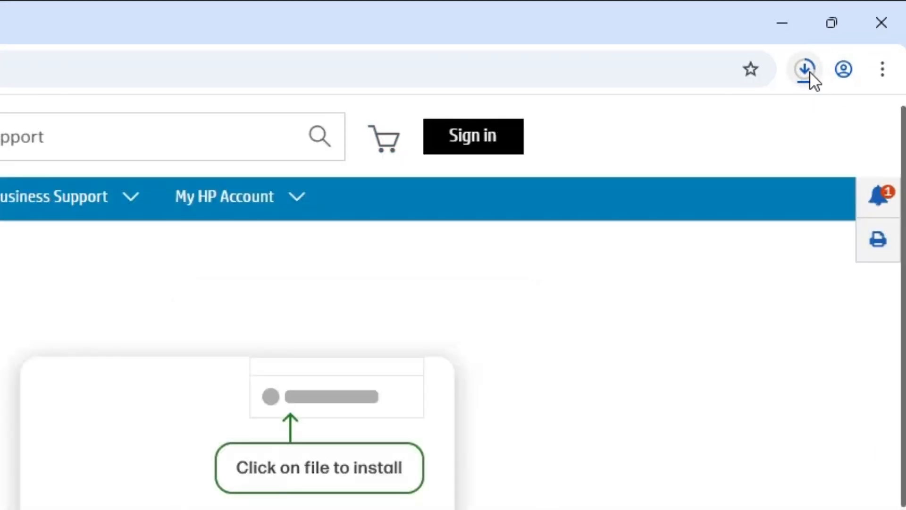
- Wait for the 241 MB Full Solution installer download to finish and show it in its folder
{"action": "left_click", "coordinate": [808, 69]}
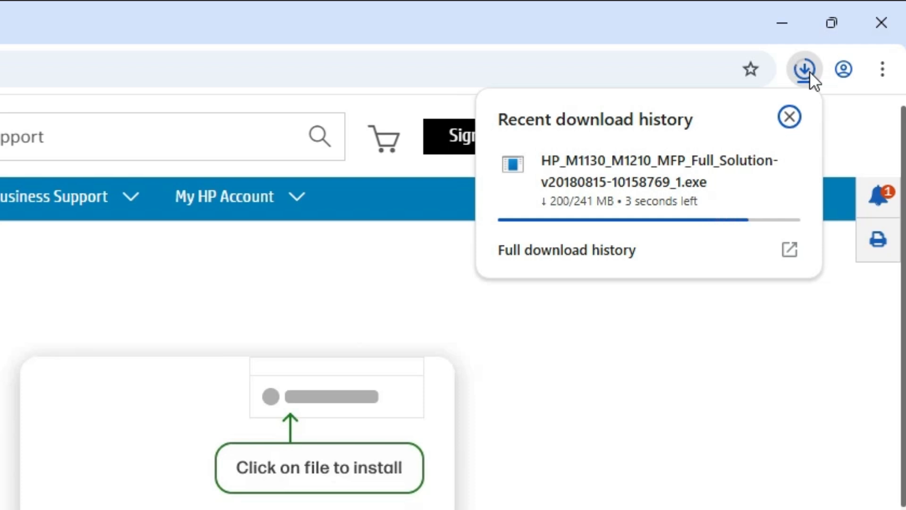
{"action": "mouse_move", "coordinate": [548, 22]}
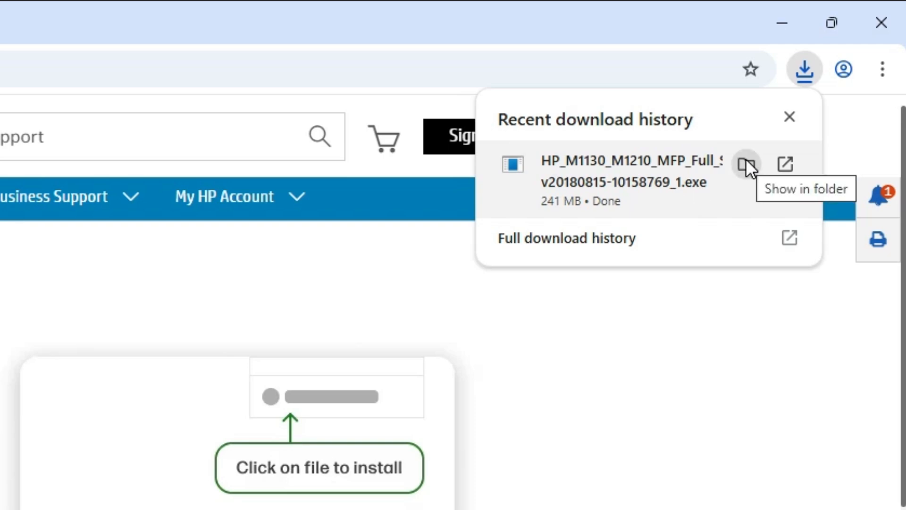
{"action": "left_click", "coordinate": [747, 163]}
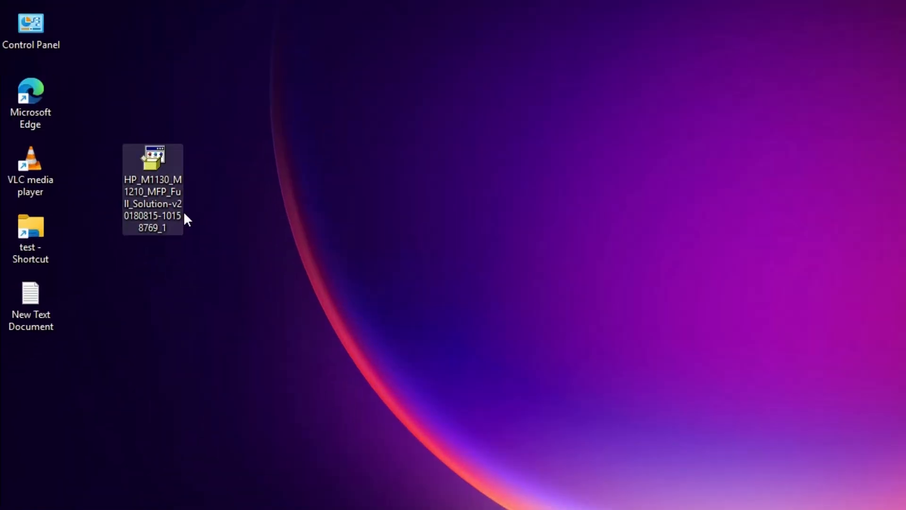
{"action": "mouse_move", "coordinate": [230, 195]}
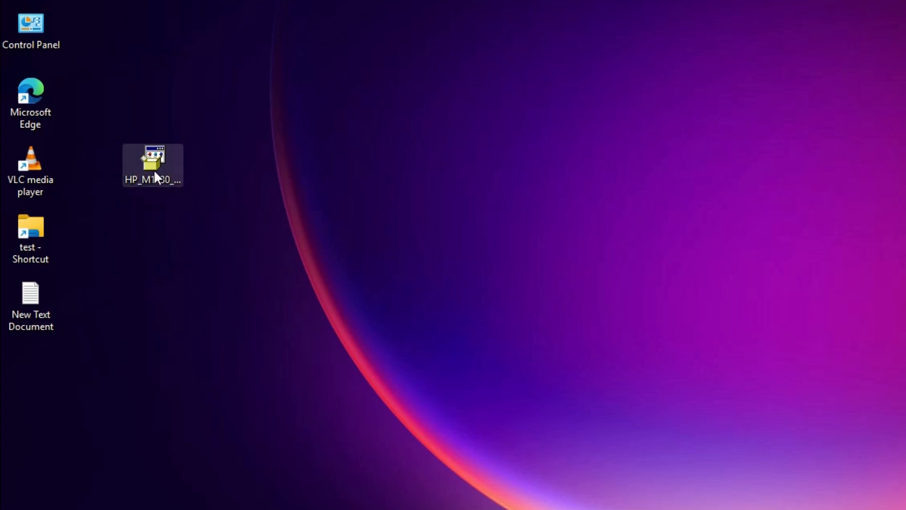
- Extract the HP M1130/M1210 Full Solution installer into a new desktop folder with WinRAR
{"action": "right_click", "coordinate": [153, 164]}
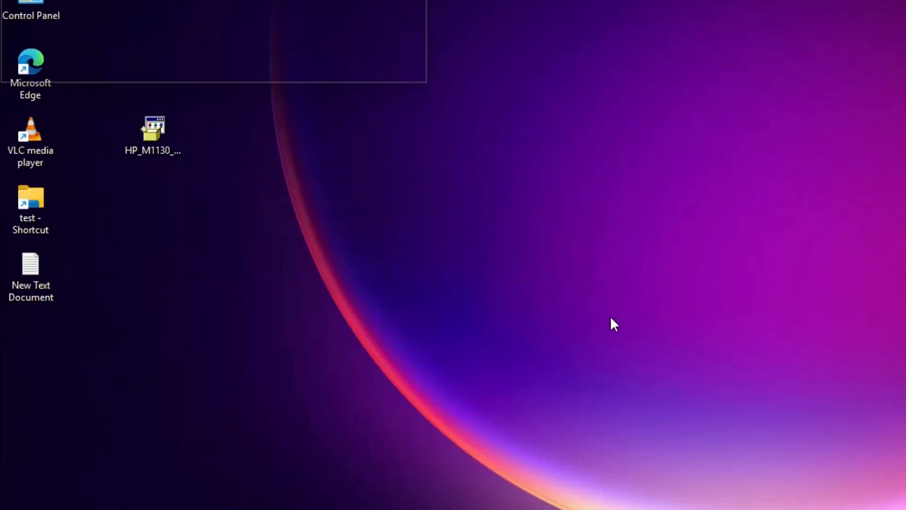
{"action": "double_click", "coordinate": [153, 129]}
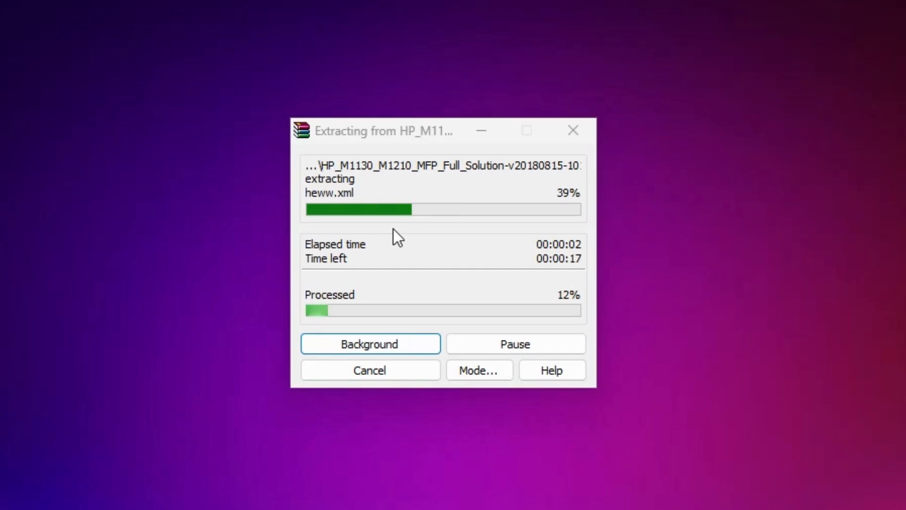
{"action": "mouse_move", "coordinate": [376, 256]}
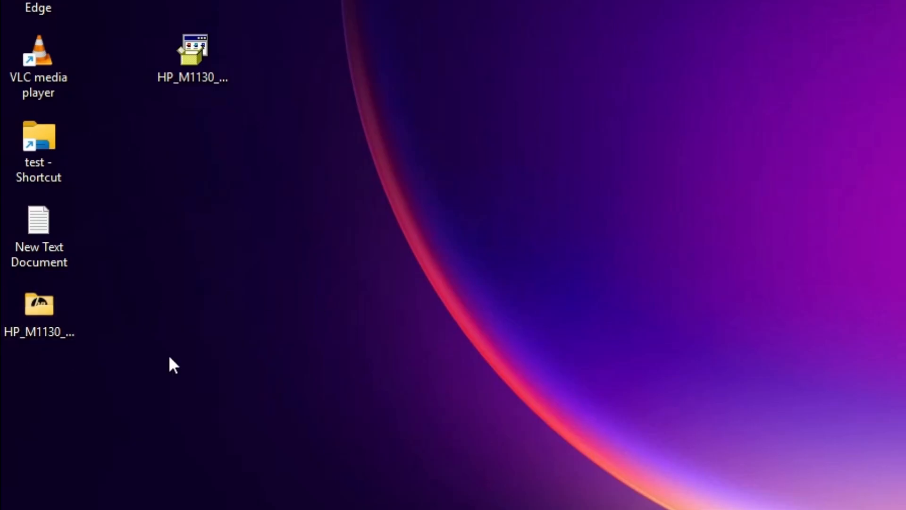
- Open the extracted HP_M1130 driver folder on the desktop to check its contents
{"action": "left_click", "coordinate": [39, 315]}
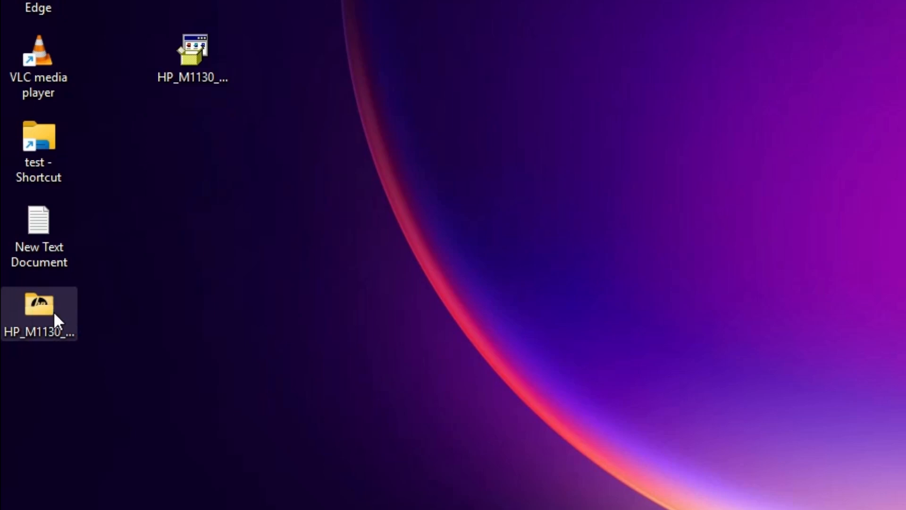
{"action": "double_click", "coordinate": [39, 304]}
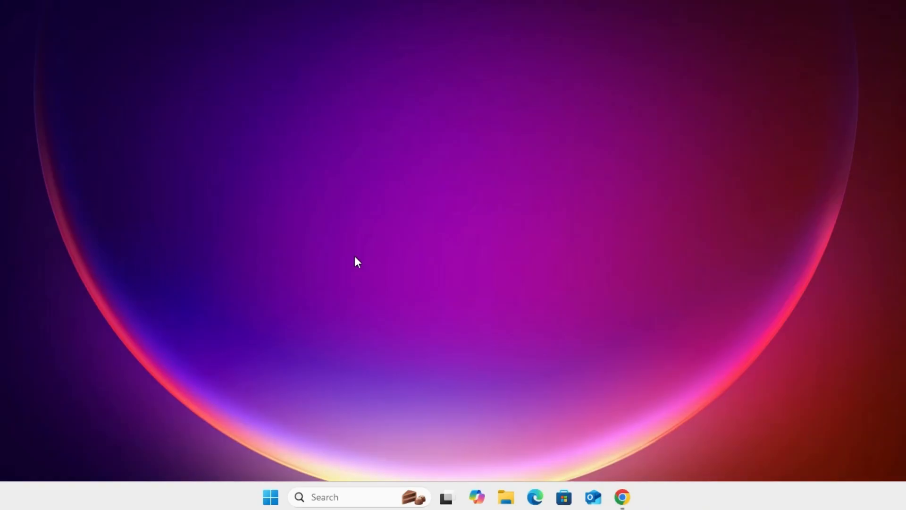
{"action": "mouse_move", "coordinate": [354, 324]}
{"action": "type", "text": "p"}
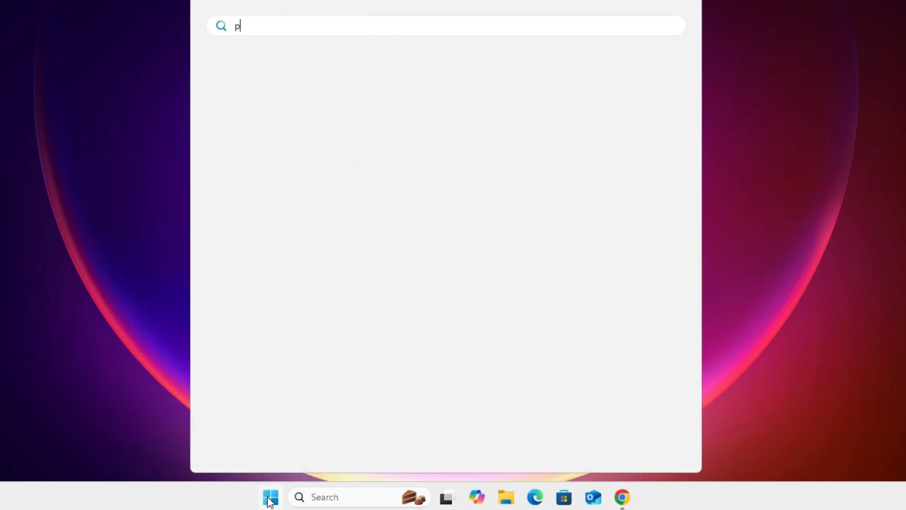
- Search 'printers & scanners', start Add device, and choose to add the printer manually
{"action": "type", "text": "rinters & scanners"}
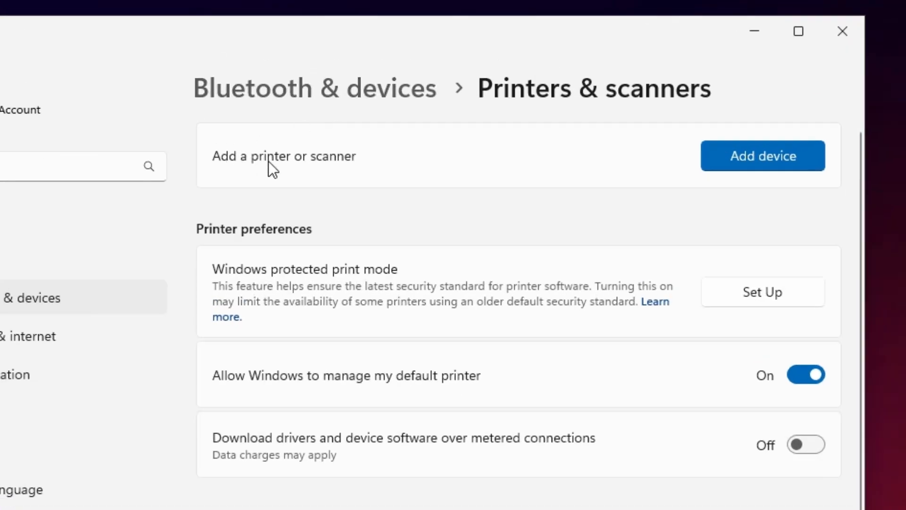
{"action": "left_click", "coordinate": [763, 155]}
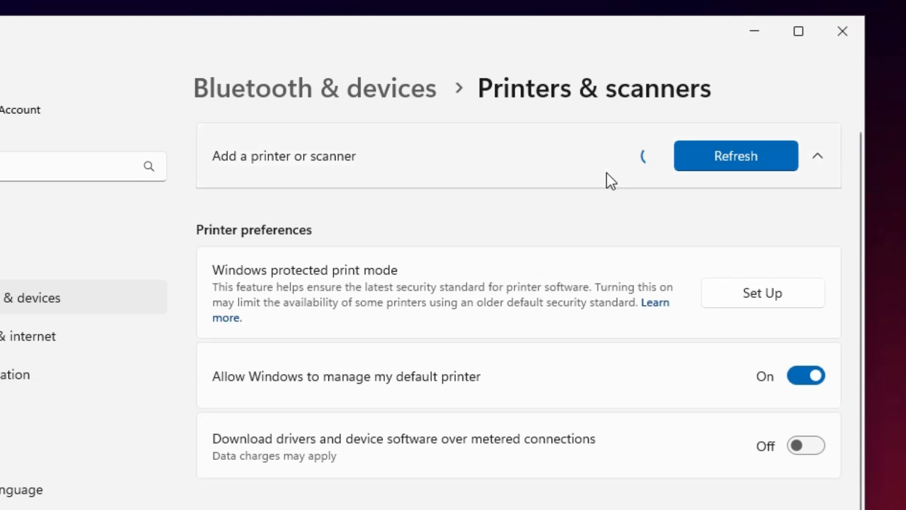
{"action": "left_click", "coordinate": [818, 155]}
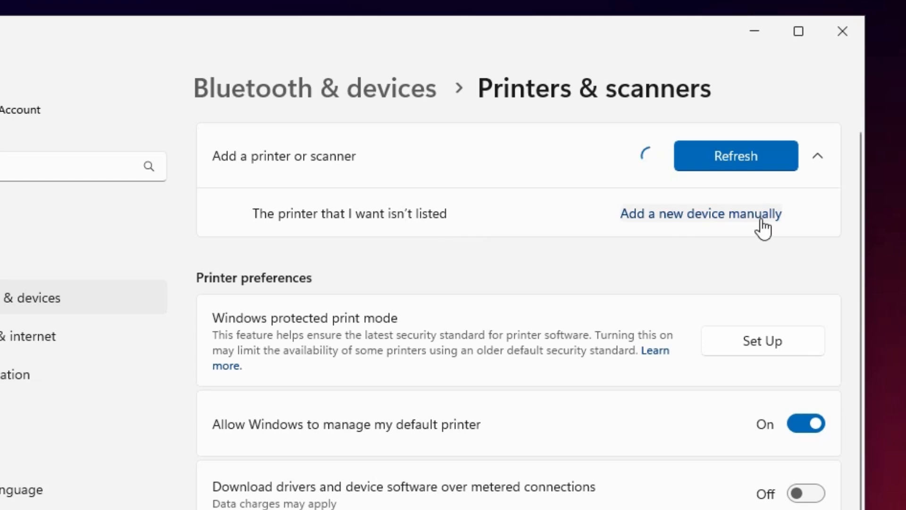
{"action": "left_click", "coordinate": [700, 214]}
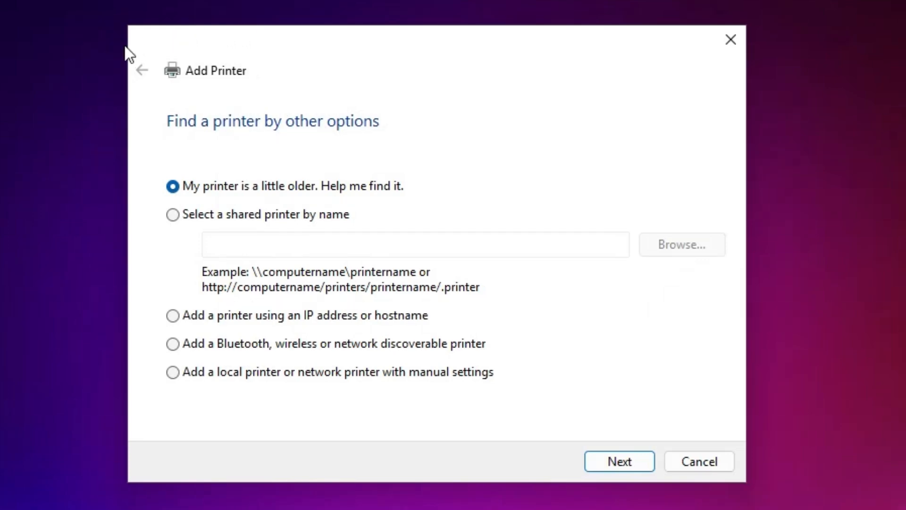
- Choose a local printer with manual settings using the existing USB_001 (Local Port)
{"action": "left_click", "coordinate": [172, 372]}
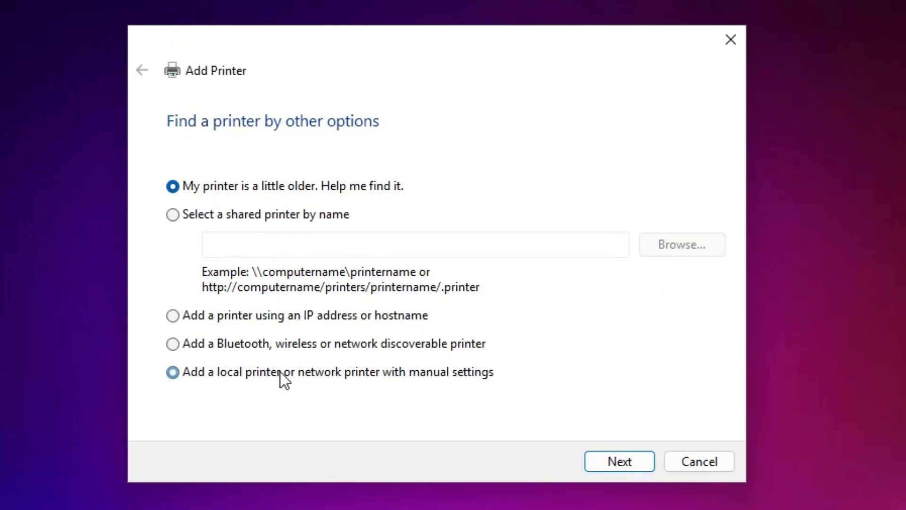
{"action": "left_click", "coordinate": [171, 372]}
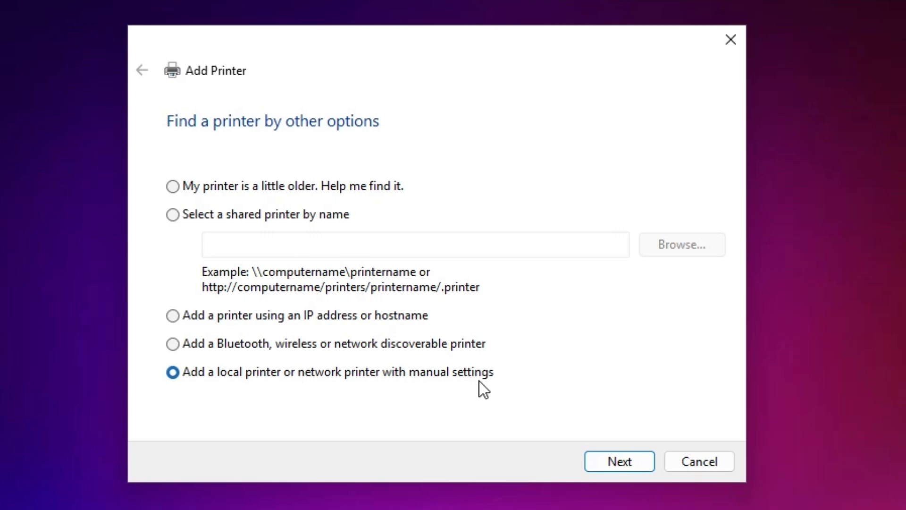
{"action": "left_click", "coordinate": [619, 462]}
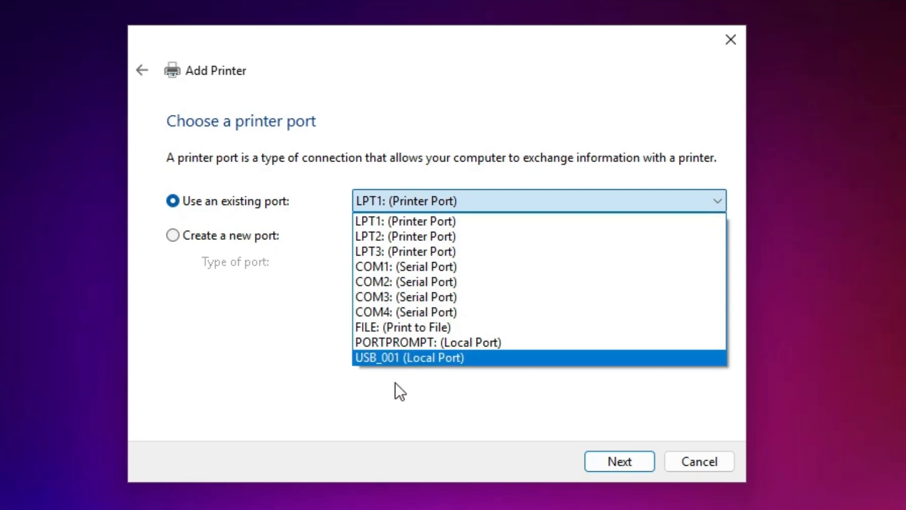
{"action": "mouse_move", "coordinate": [425, 364]}
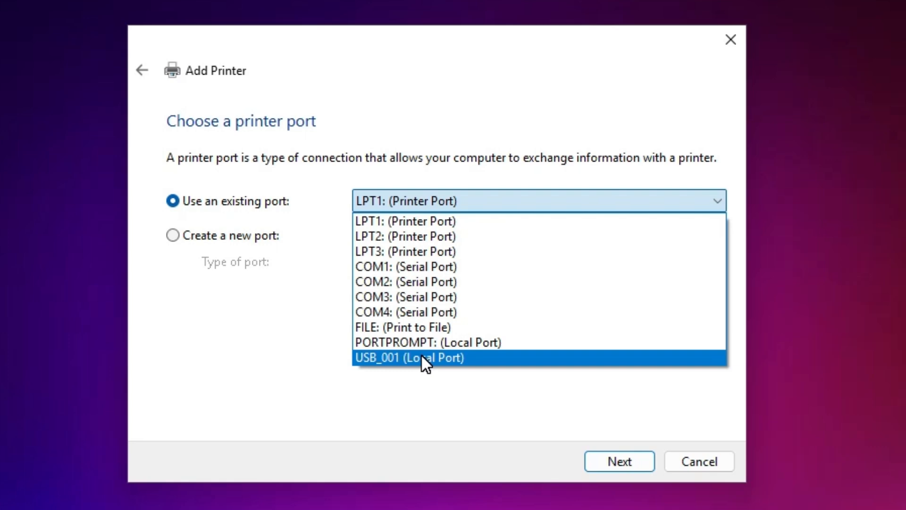
{"action": "left_click", "coordinate": [408, 357]}
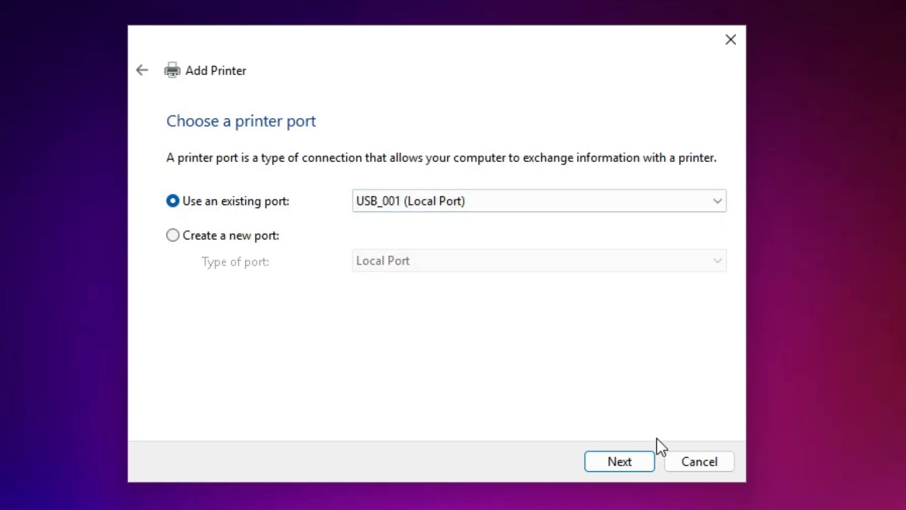
- Go to Have Disk and browse to the HP_M1130_M1210 folder on the Desktop
{"action": "left_click", "coordinate": [618, 462]}
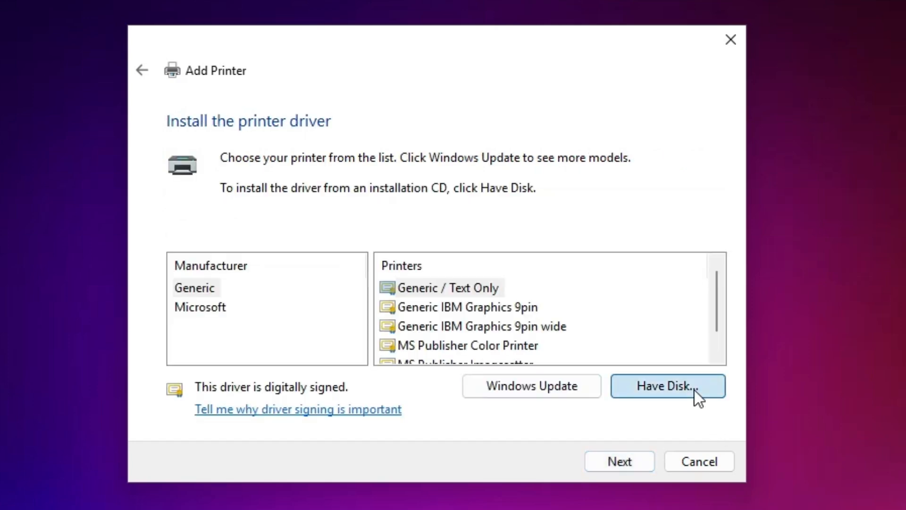
{"action": "left_click", "coordinate": [668, 386]}
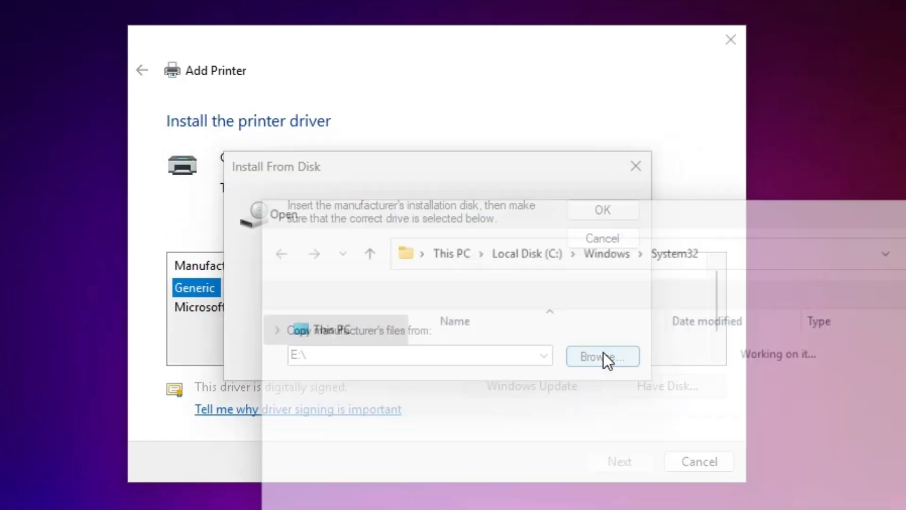
{"action": "left_click", "coordinate": [602, 356]}
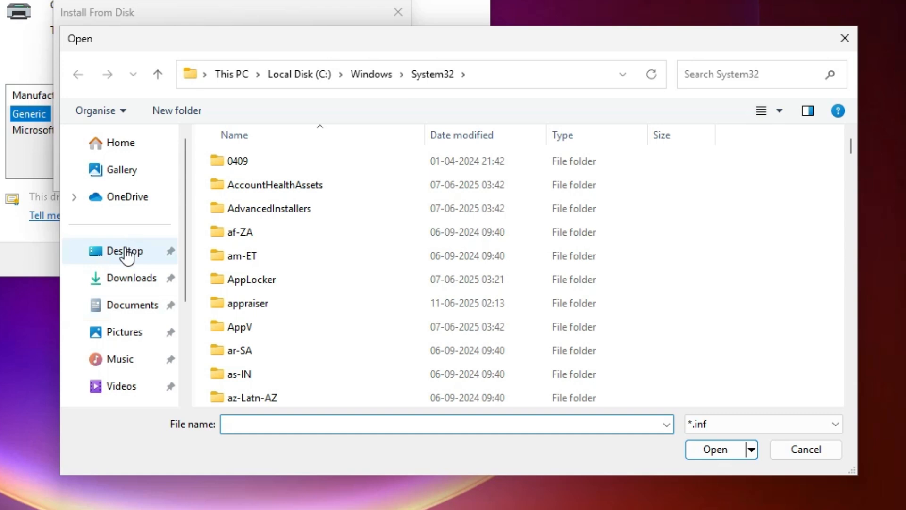
{"action": "left_click", "coordinate": [122, 250]}
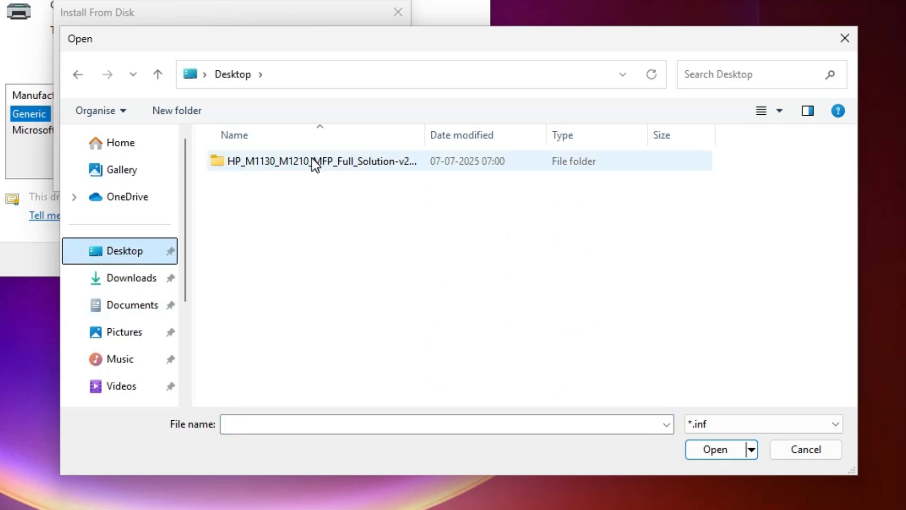
{"action": "double_click", "coordinate": [320, 161]}
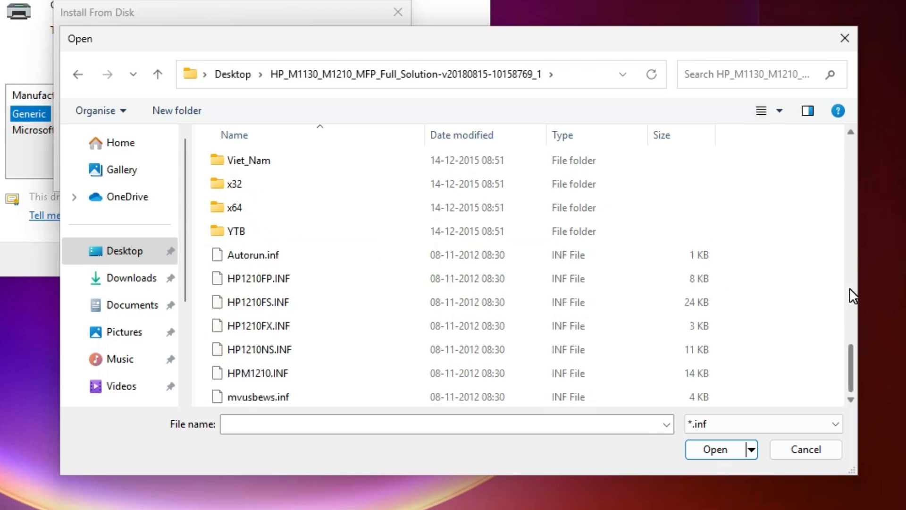
- Load HP1210FP.INF so the wizard lists the LaserJet Professional M1132–M1138 MFP models
{"action": "left_click", "coordinate": [259, 278]}
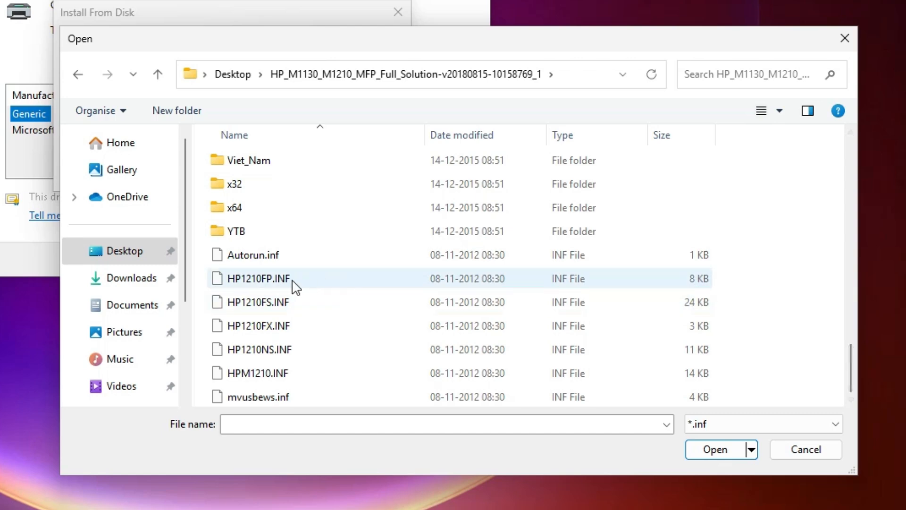
{"action": "left_click", "coordinate": [259, 278]}
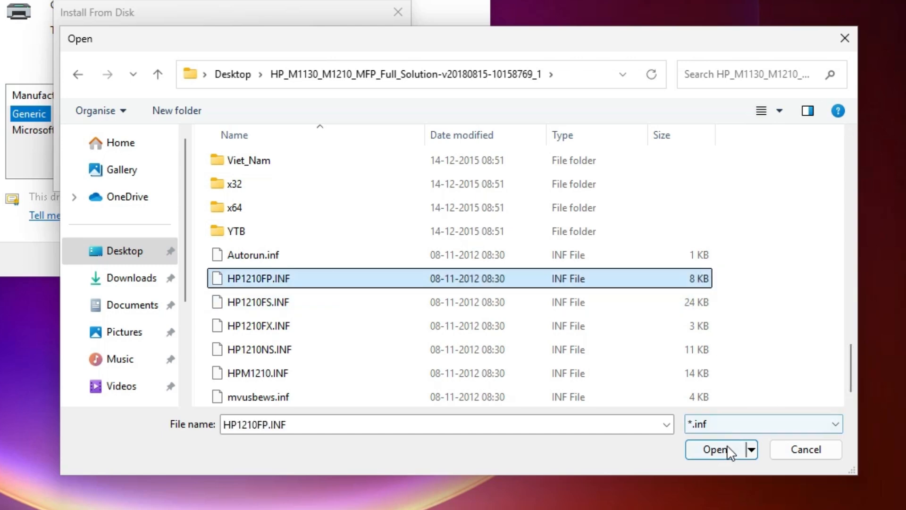
{"action": "left_click", "coordinate": [716, 449]}
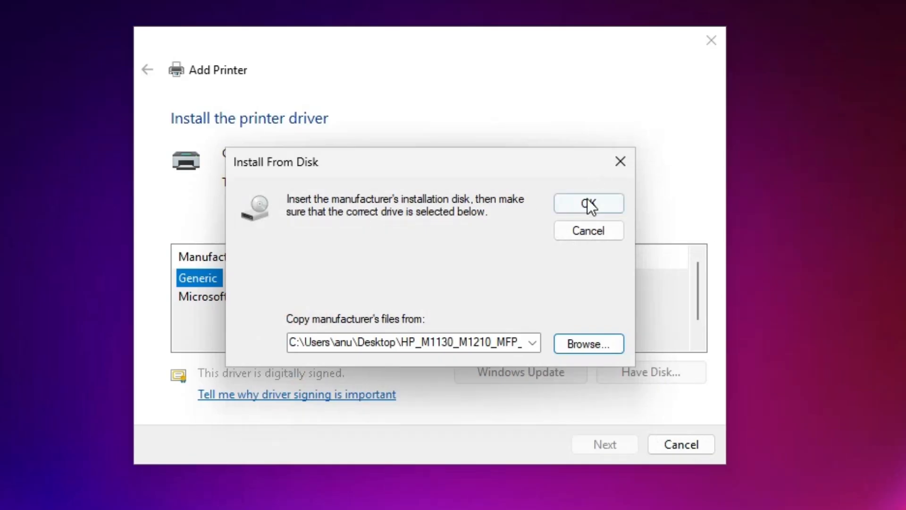
{"action": "left_click", "coordinate": [588, 204]}
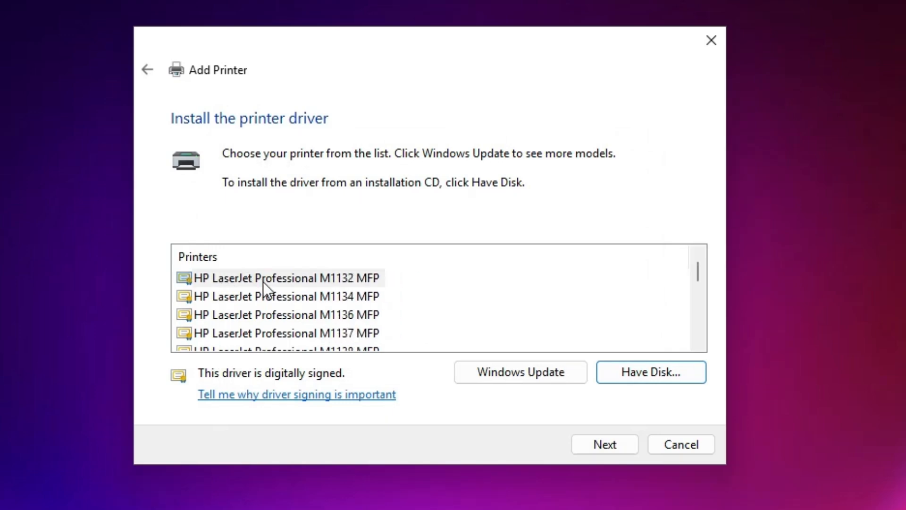
{"action": "mouse_move", "coordinate": [339, 296]}
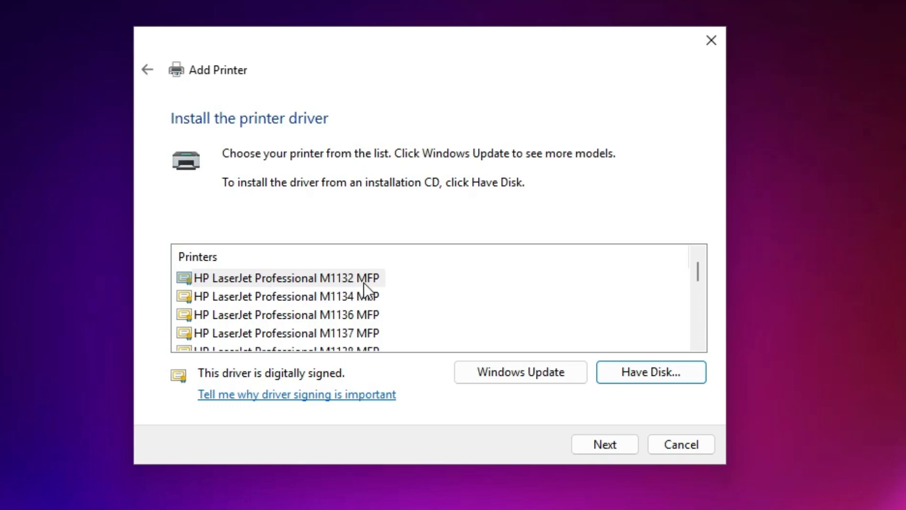
- Install the HP LaserJet Professional M1132 MFP model, keeping the name 'HP LaserJet Pro M1132 MFP'
{"action": "left_click", "coordinate": [283, 277]}
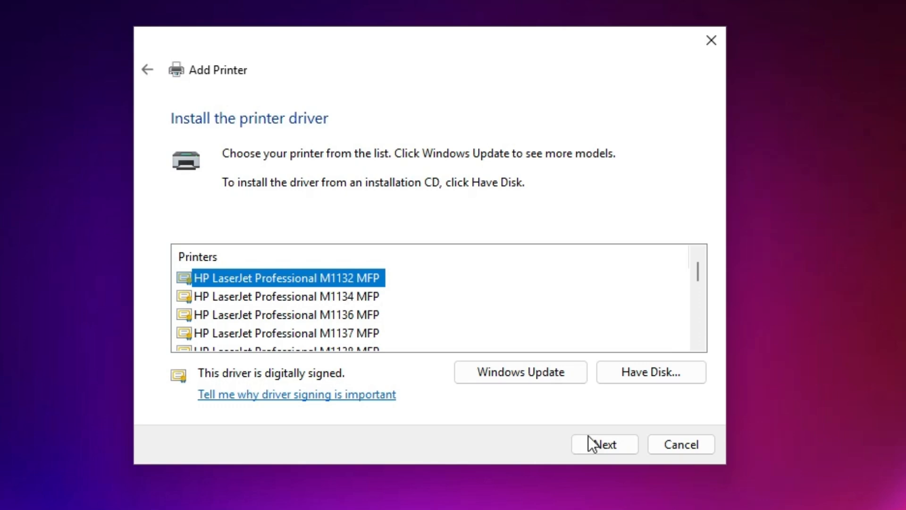
{"action": "left_click", "coordinate": [604, 444]}
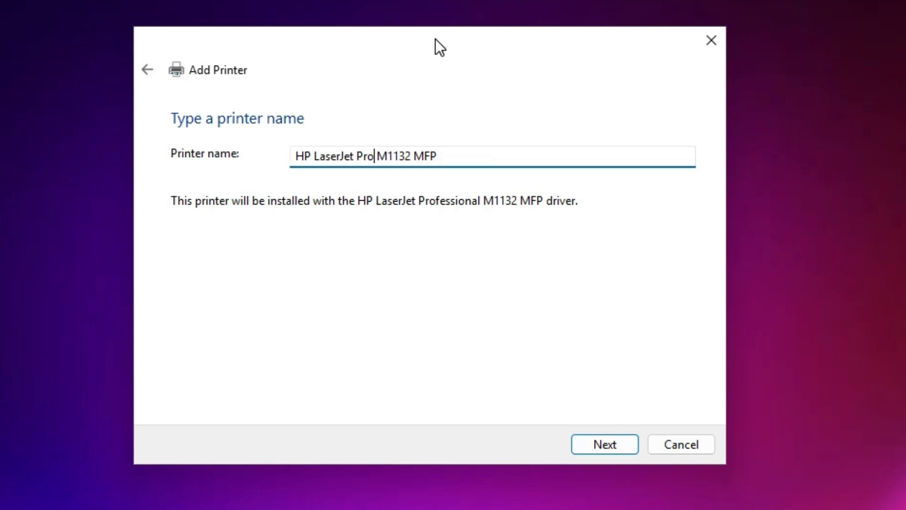
{"action": "mouse_move", "coordinate": [595, 432]}
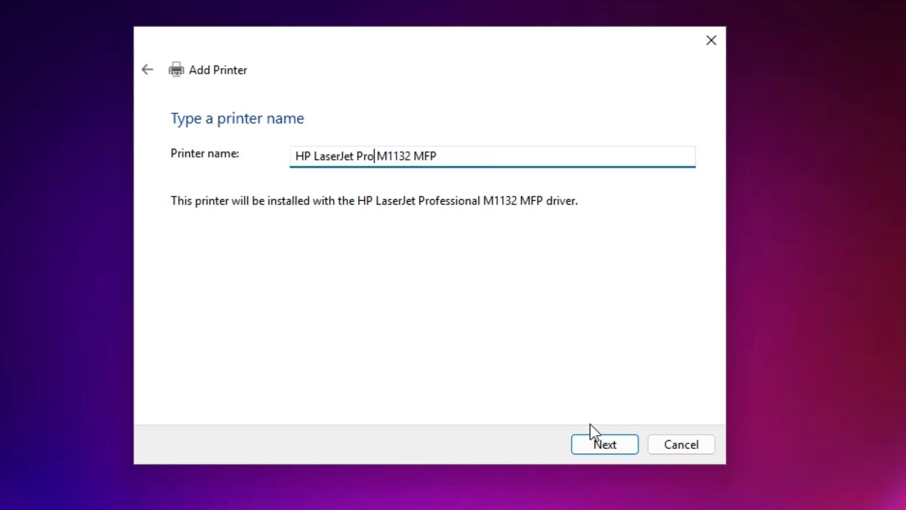
{"action": "left_click", "coordinate": [604, 444]}
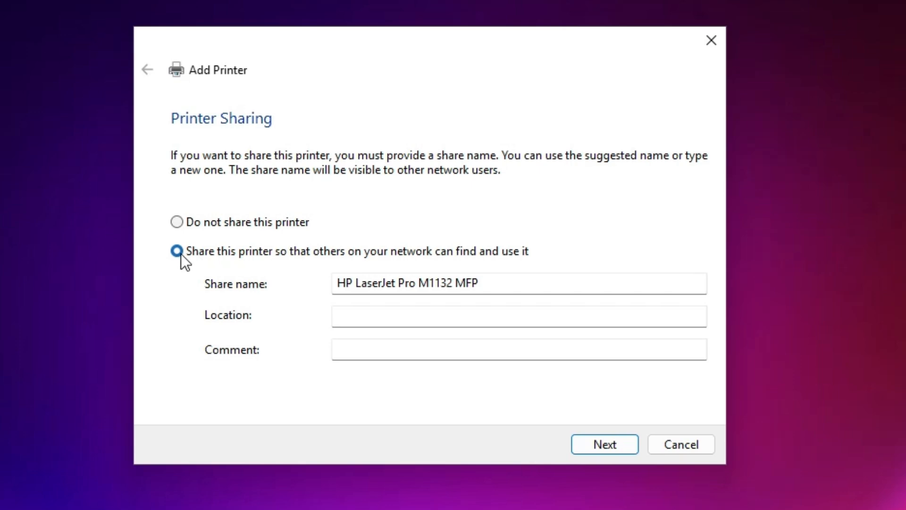
- Keep HP LaserJet Pro M1132 MFP unshared, complete the installation and dismiss the success page
{"action": "left_click", "coordinate": [176, 222]}
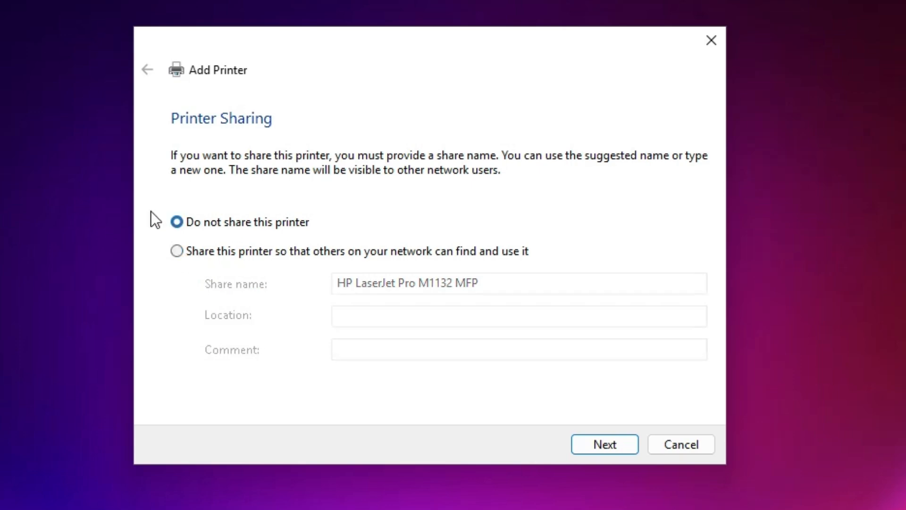
{"action": "left_click", "coordinate": [604, 444]}
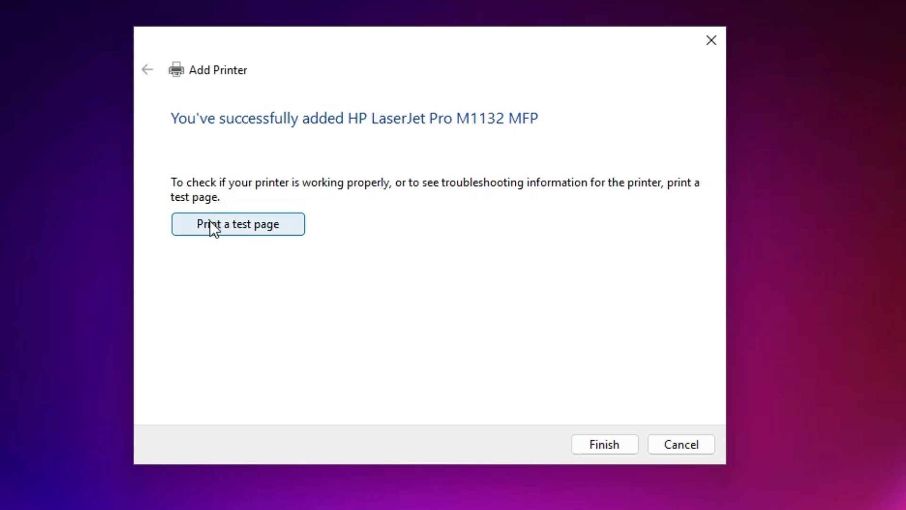
{"action": "mouse_move", "coordinate": [605, 444]}
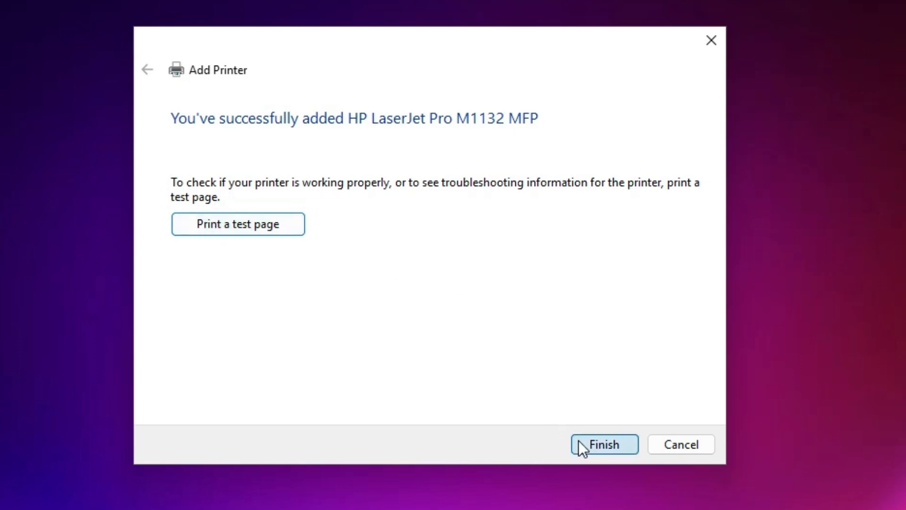
{"action": "left_click", "coordinate": [603, 444]}
{"action": "type", "text": "p"}
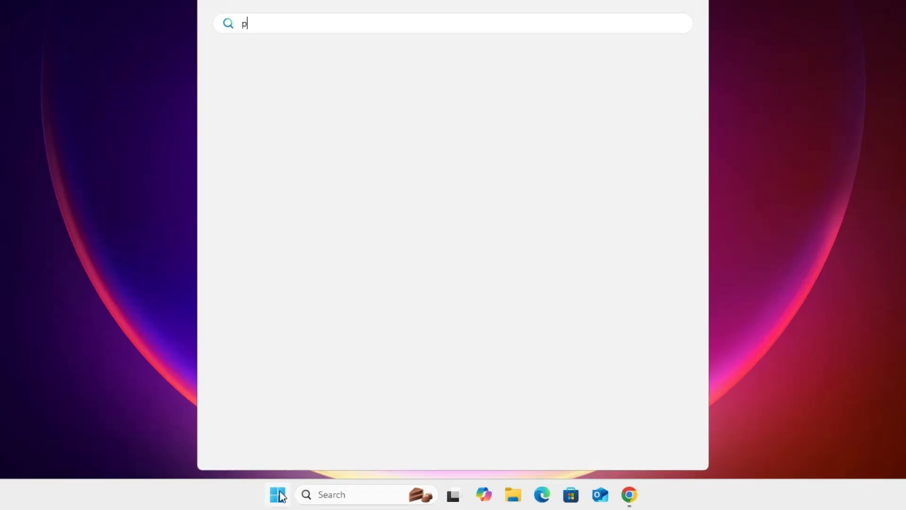
- Search Start for 'printers & scanners' and go to that Settings page showing HP LaserJet Pro M1132 MFP
{"action": "type", "text": "rinters & scanners"}
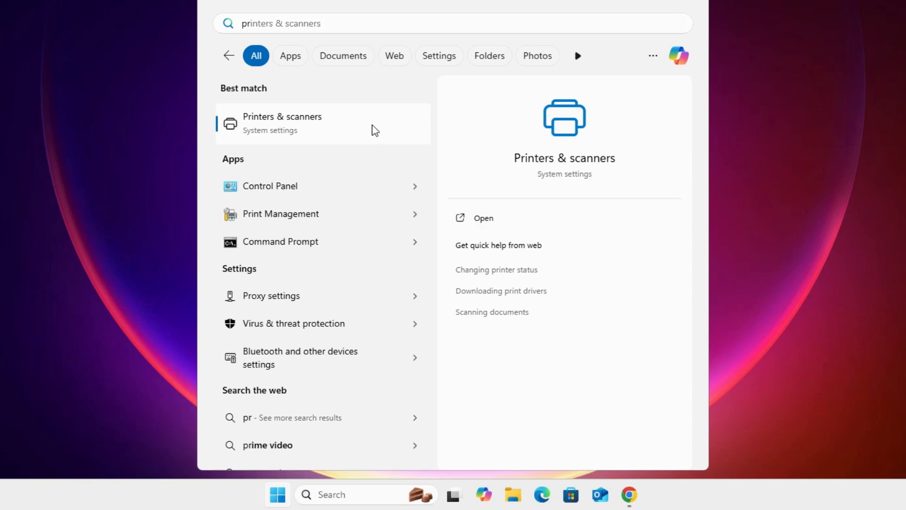
{"action": "left_click", "coordinate": [282, 123]}
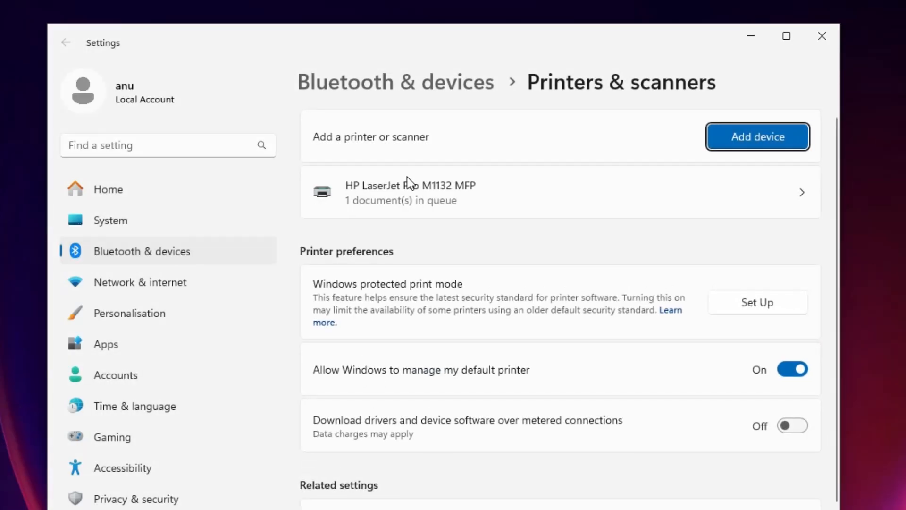
{"action": "mouse_move", "coordinate": [431, 197]}
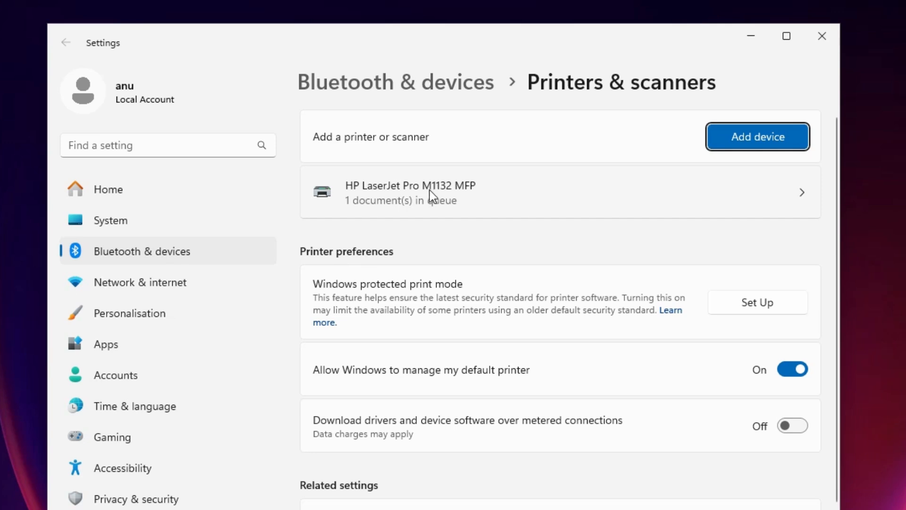
{"action": "mouse_move", "coordinate": [462, 195]}
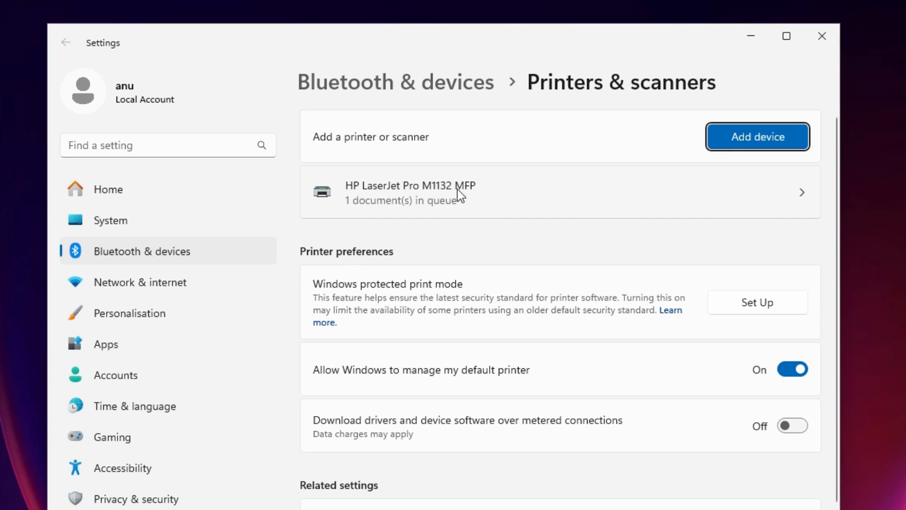
{"action": "mouse_move", "coordinate": [451, 207]}
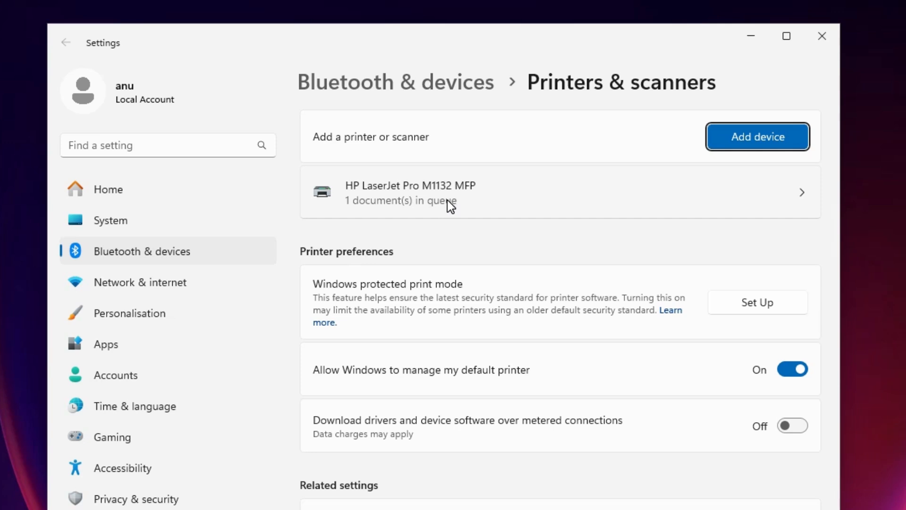
{"action": "mouse_move", "coordinate": [449, 207]}
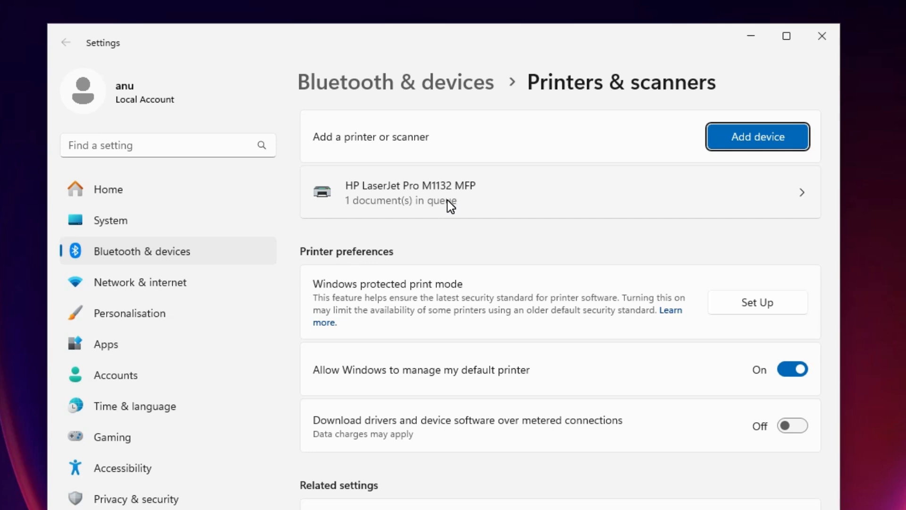